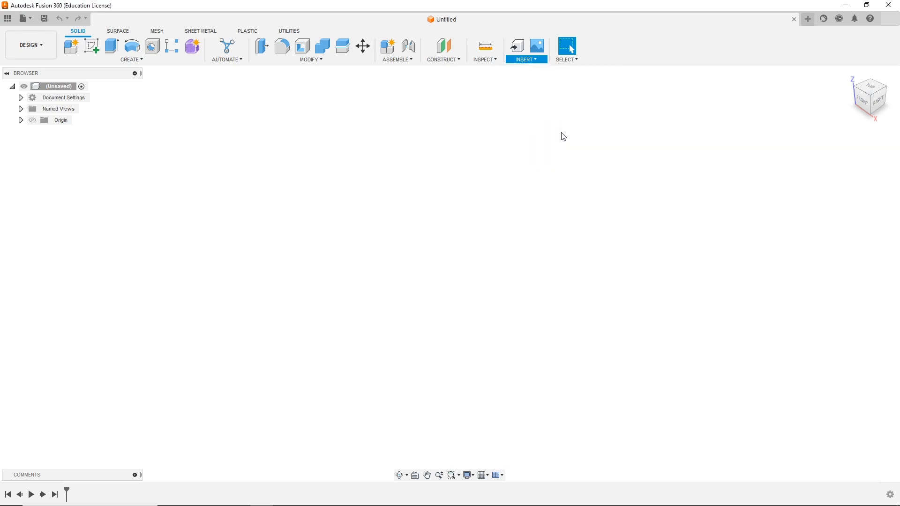
Insert the Motorcycle engine.obj mesh and adjust its placement in the Insert Mesh panel
left_click(536, 44)
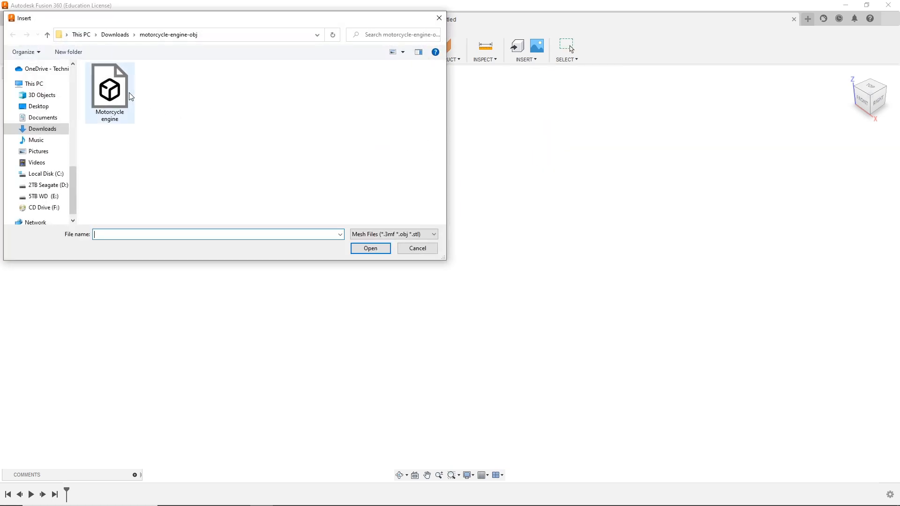
mouse_move(117, 91)
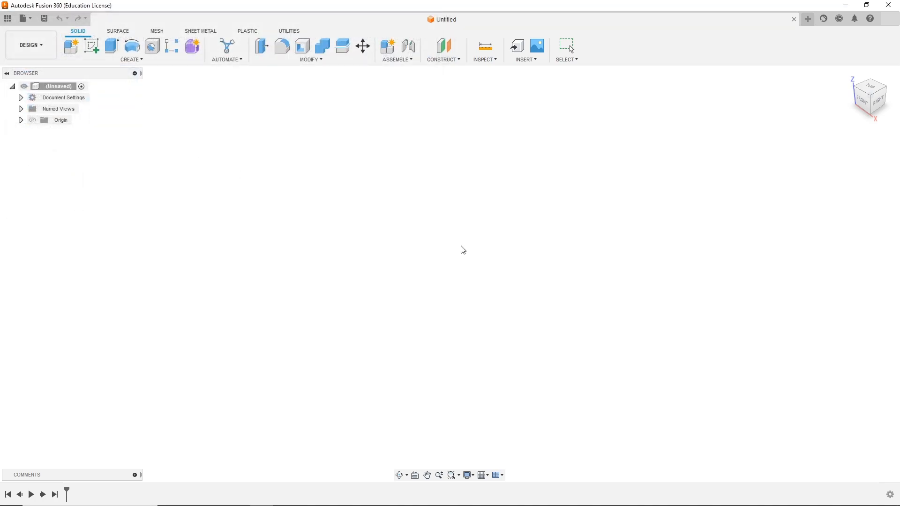
mouse_move(515, 283)
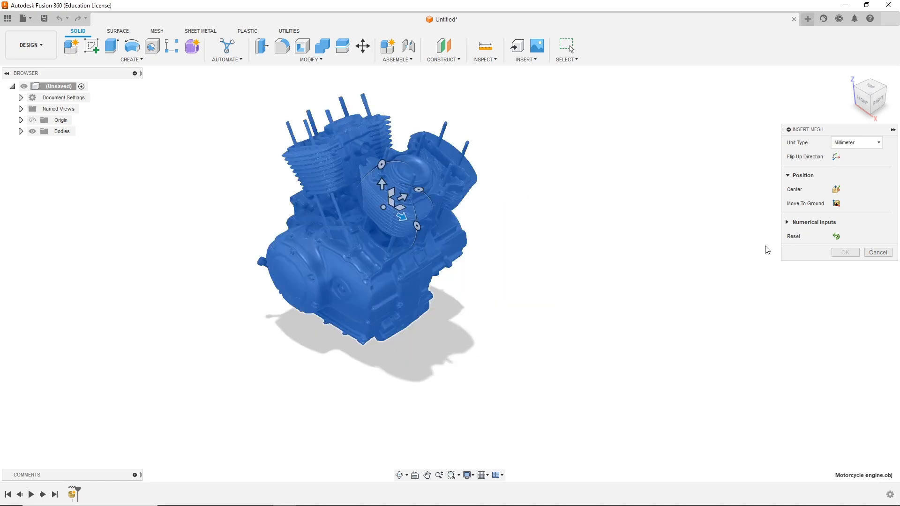
left_click(844, 252)
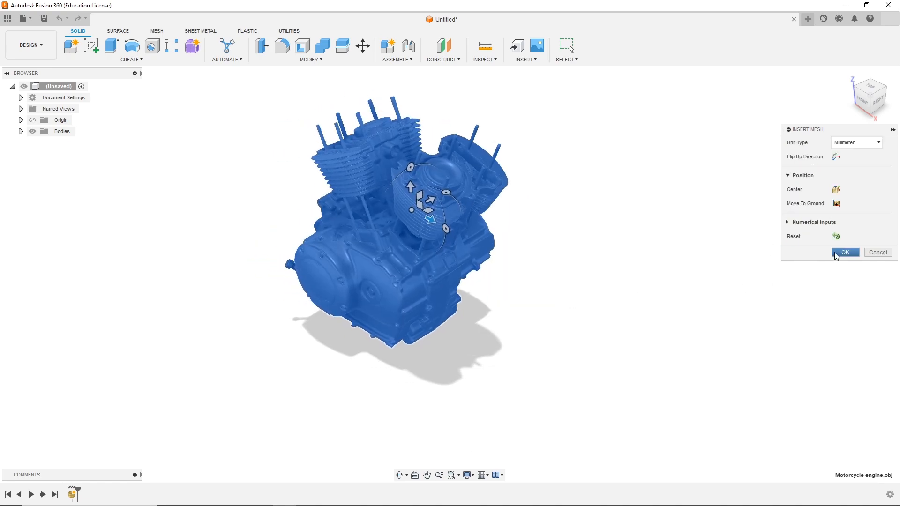
Confirm the engine mesh insert, switch to the MESH tab, and zoom and orbit to the front
left_click(845, 252)
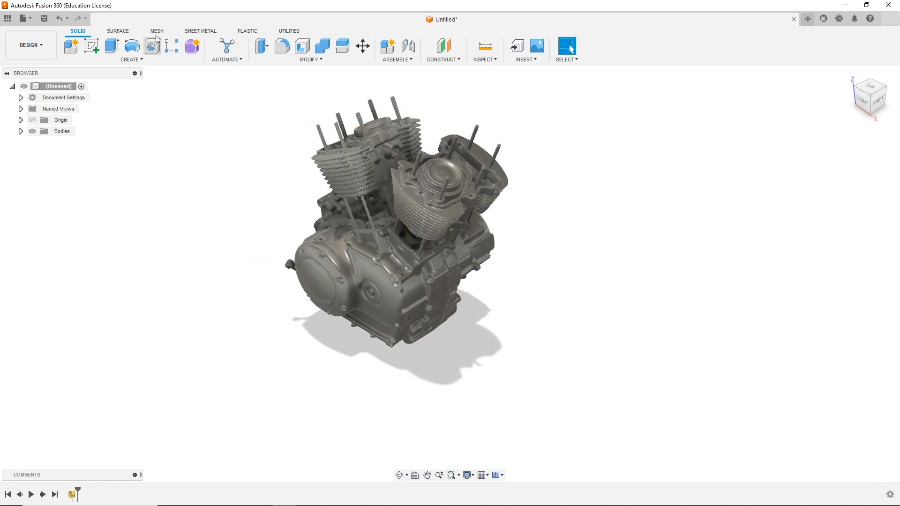
left_click(157, 31)
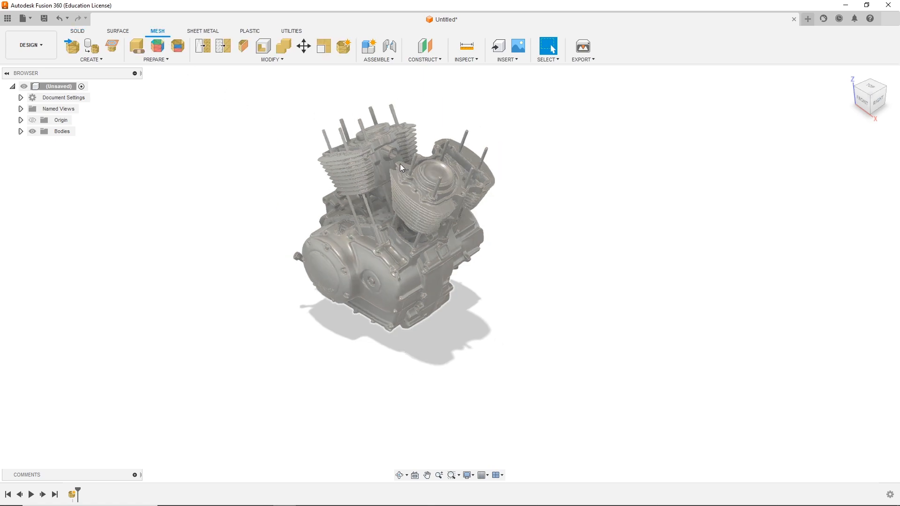
left_click_drag(402, 166, 545, 268)
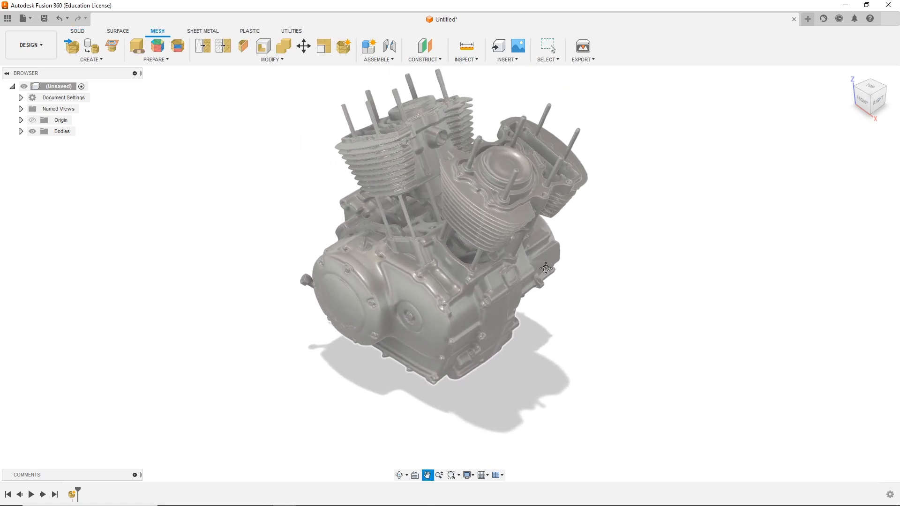
left_click_drag(544, 268, 511, 258)
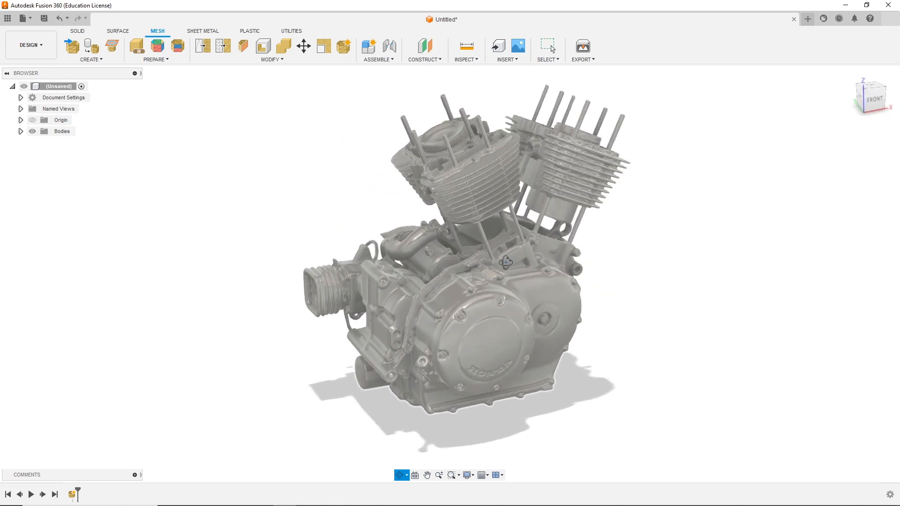
mouse_move(201, 46)
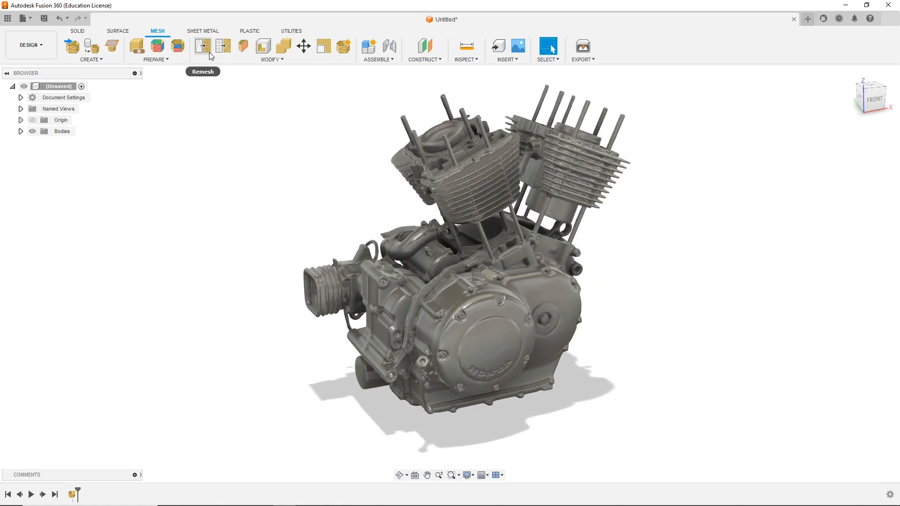
Start Reduce on the engine mesh, set Proportion to 10, and enable Preview
left_click(222, 46)
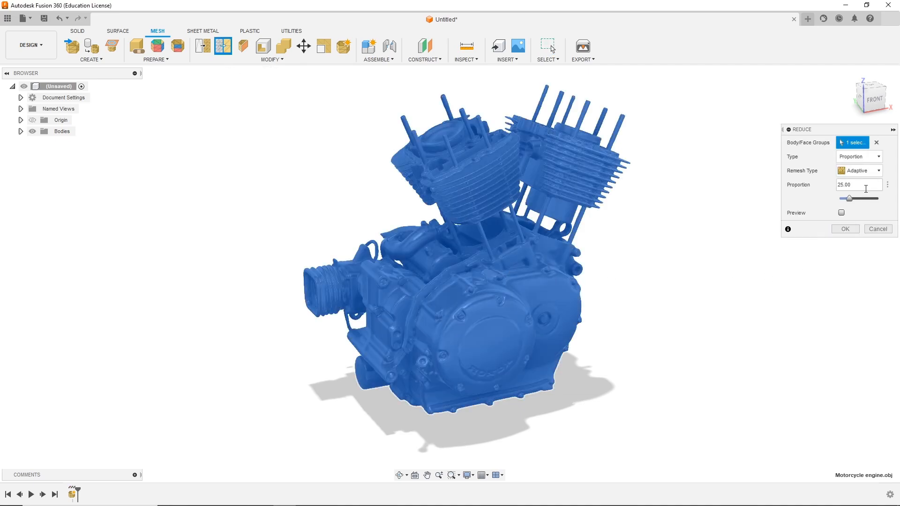
left_click(858, 185)
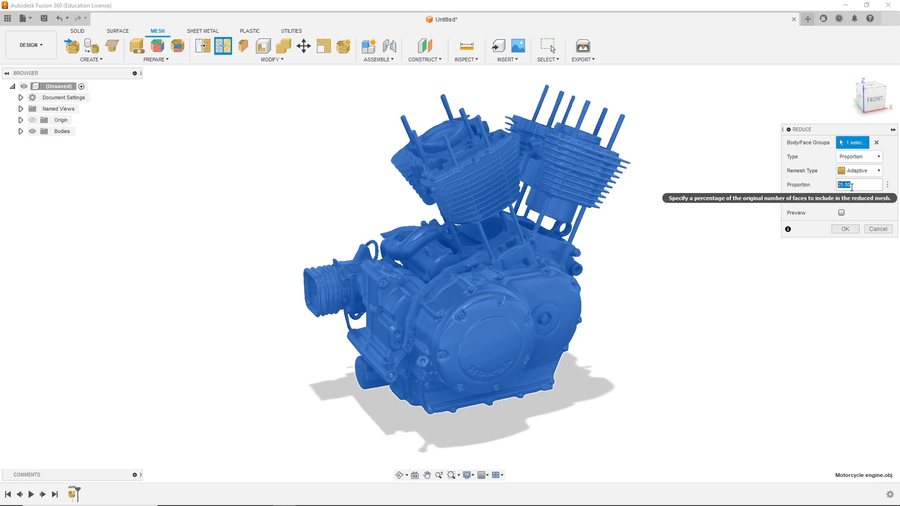
type("10")
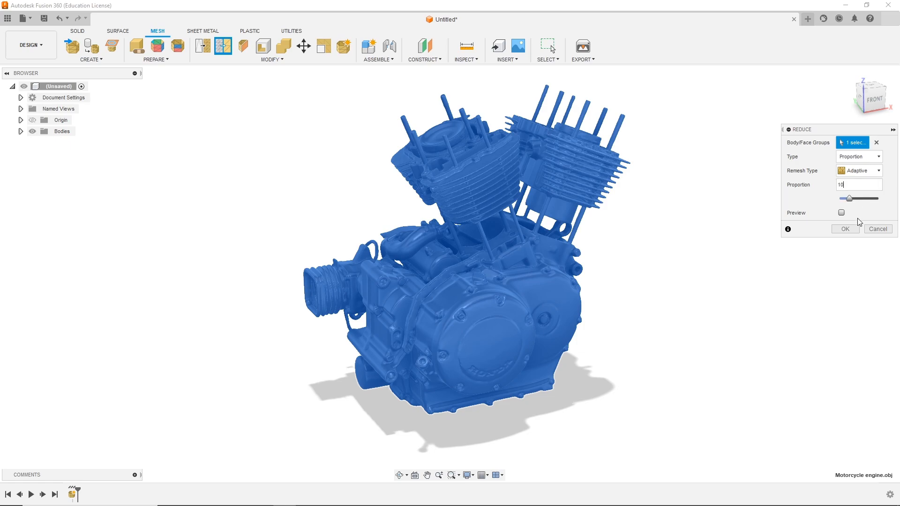
left_click(840, 212)
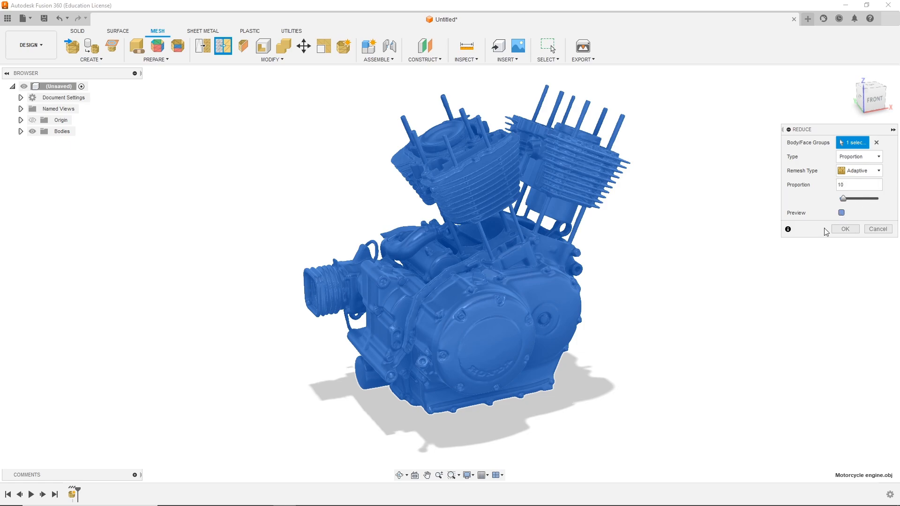
mouse_move(807, 204)
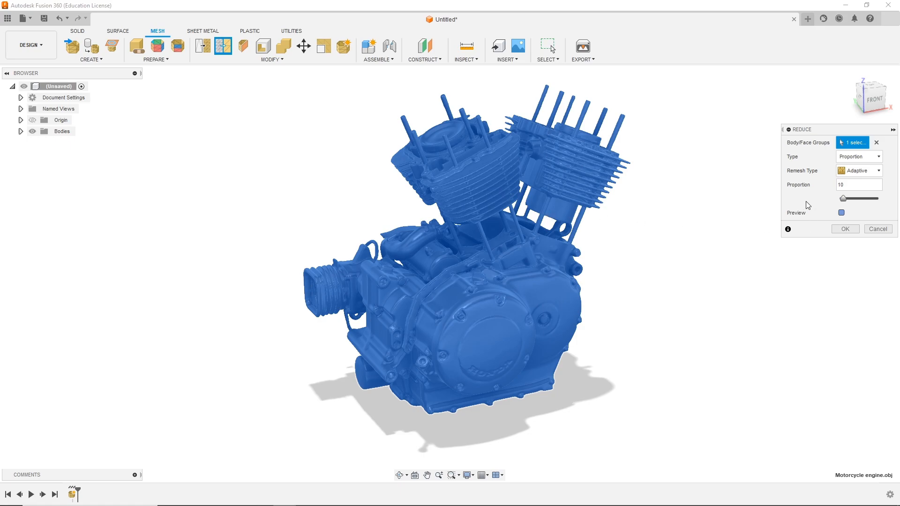
mouse_move(843, 230)
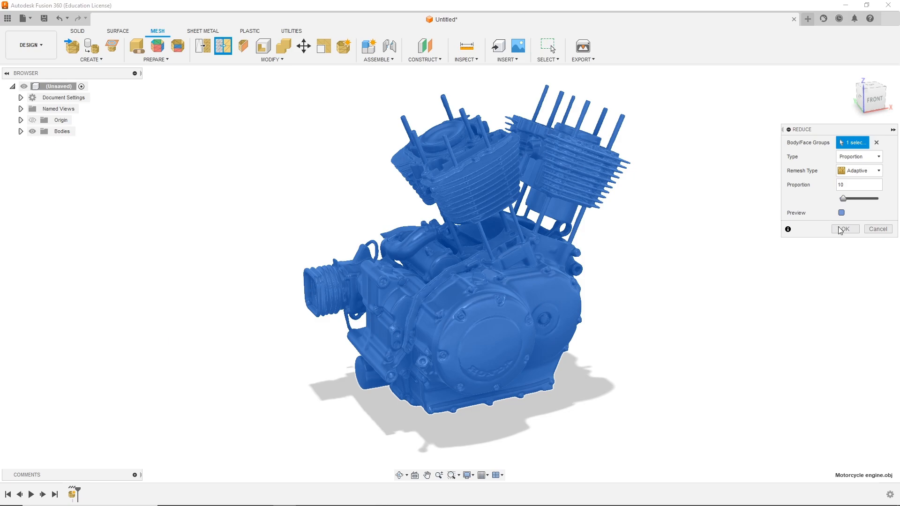